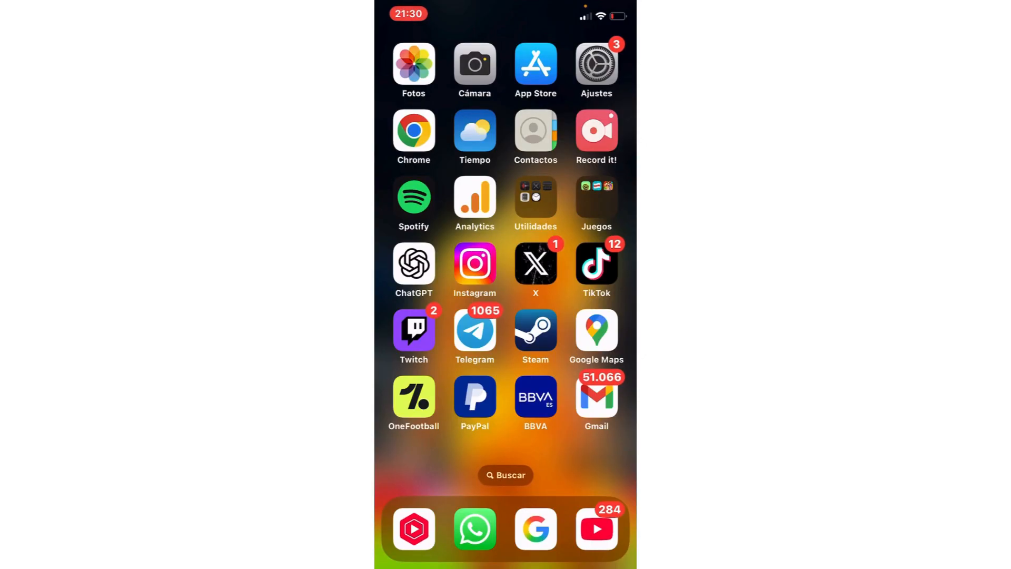
Swipe across the home screen pages to reach and launch WeChat.
scroll(left, 3)
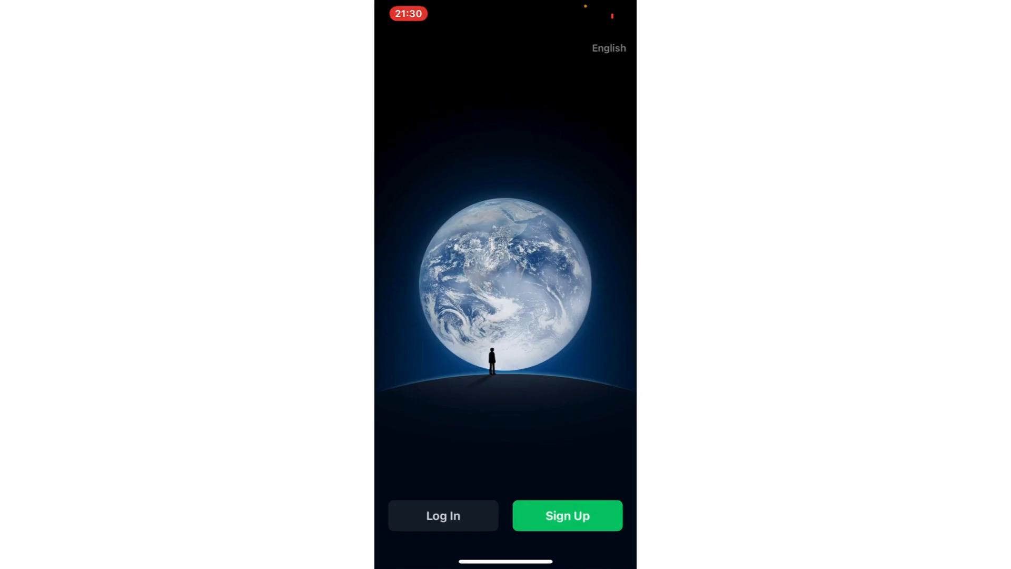
Choose Sign Up on the WeChat welcome screen to begin a new account.
click(567, 514)
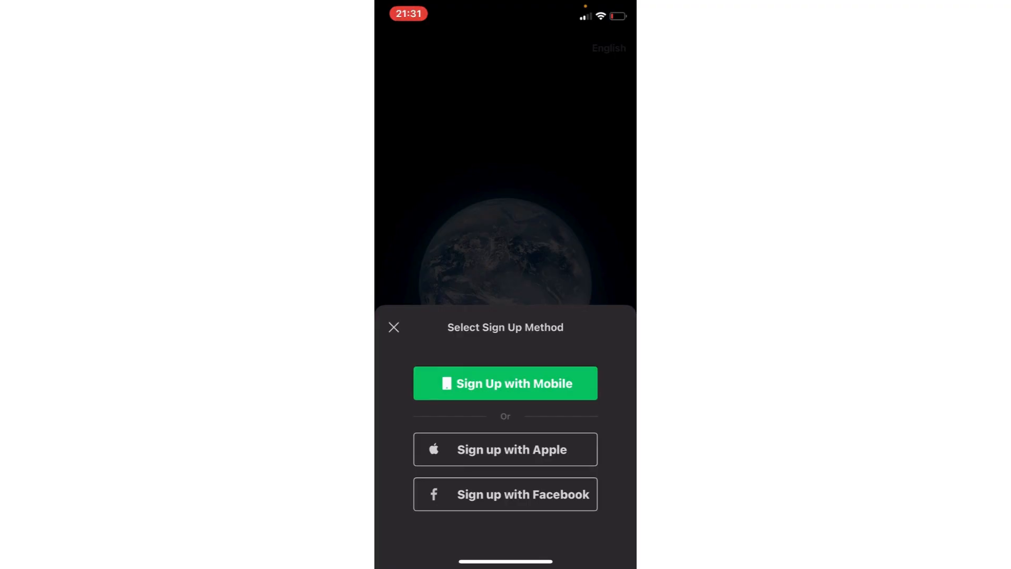
Choose Sign Up with Mobile, showing the phone form with Spain as region.
click(504, 383)
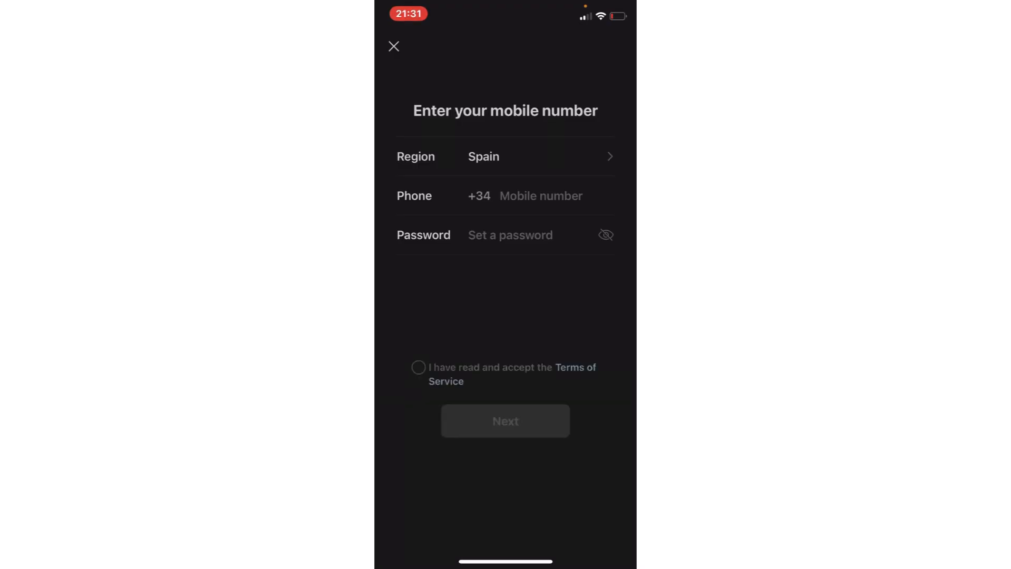
Tick 'I have read and accept the Terms of Service' on the sign-up form.
click(418, 367)
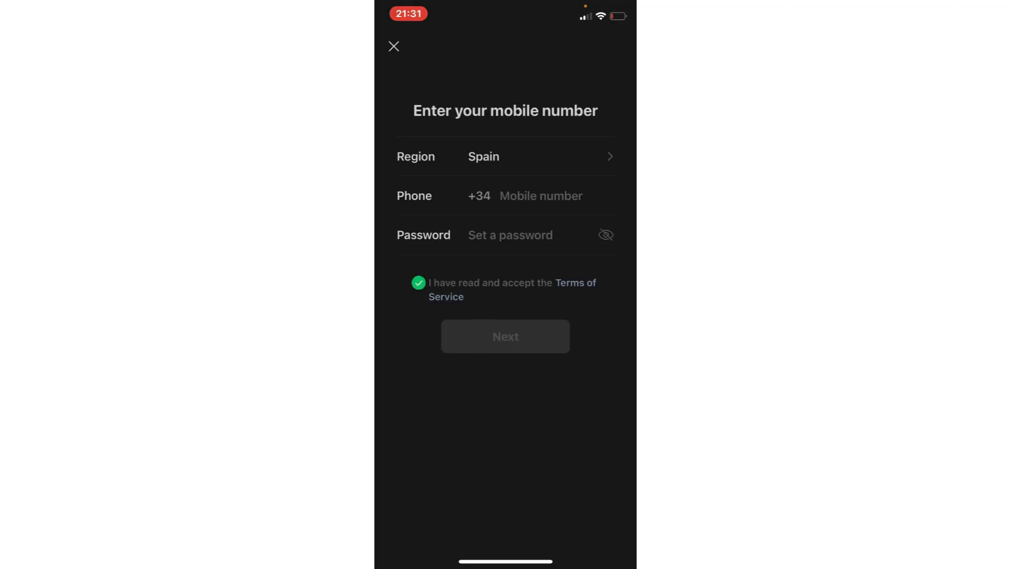